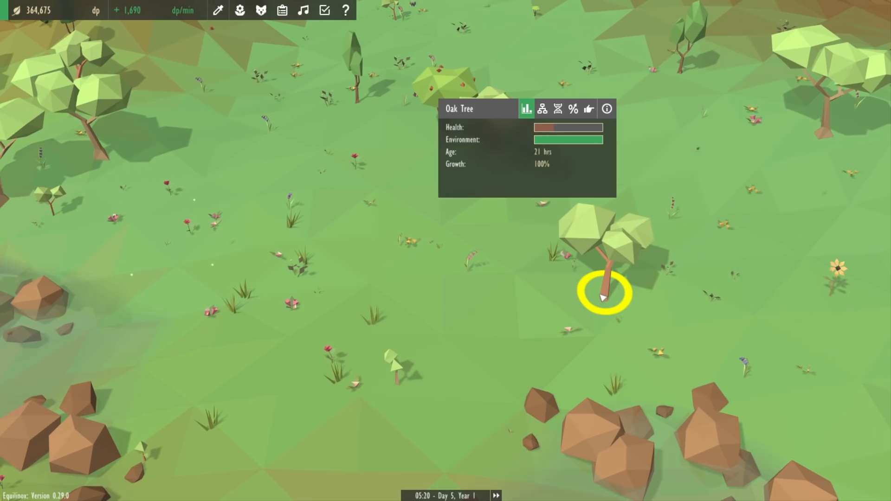
# Select the sunflower on the right to show its health, environment, age and growth
pyautogui.click(830, 279)
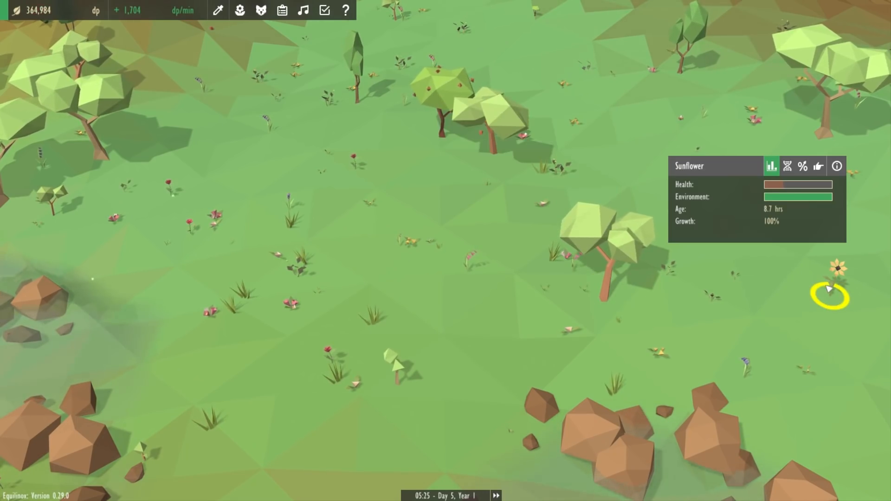
pyautogui.click(745, 378)
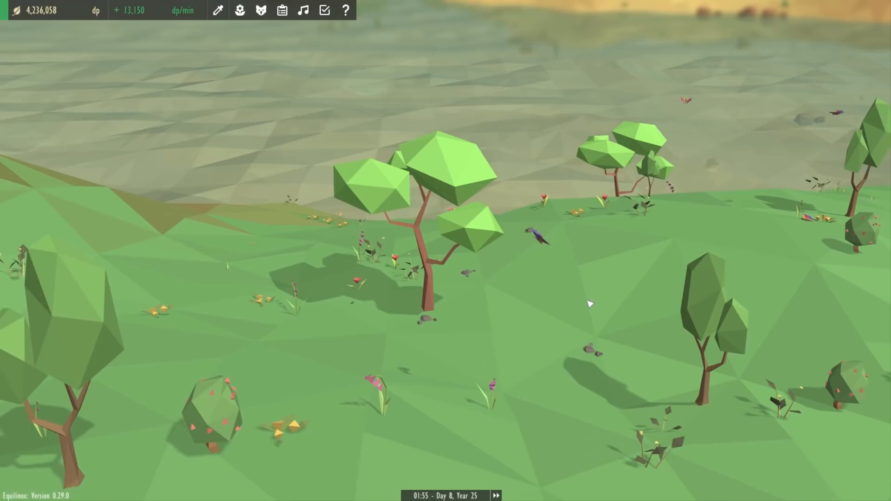
# Select the sycamore, then the snapdragon, then ring the large tree among the sheep
pyautogui.click(435, 309)
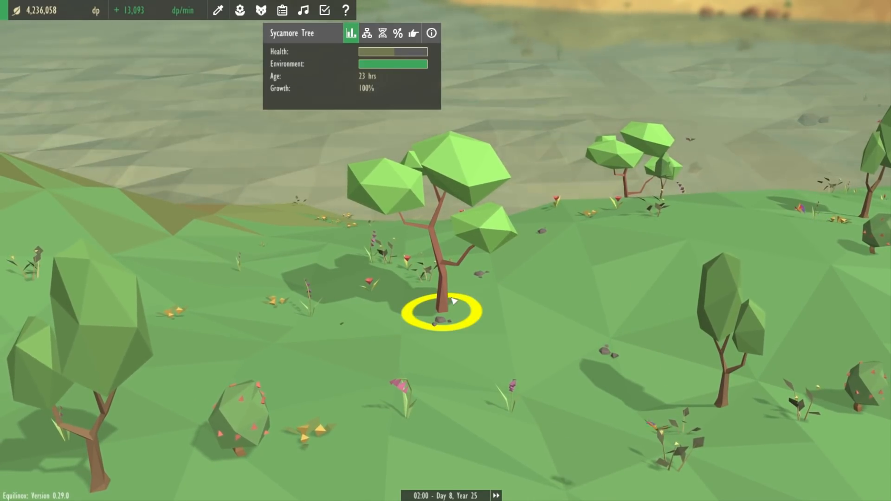
pyautogui.click(501, 389)
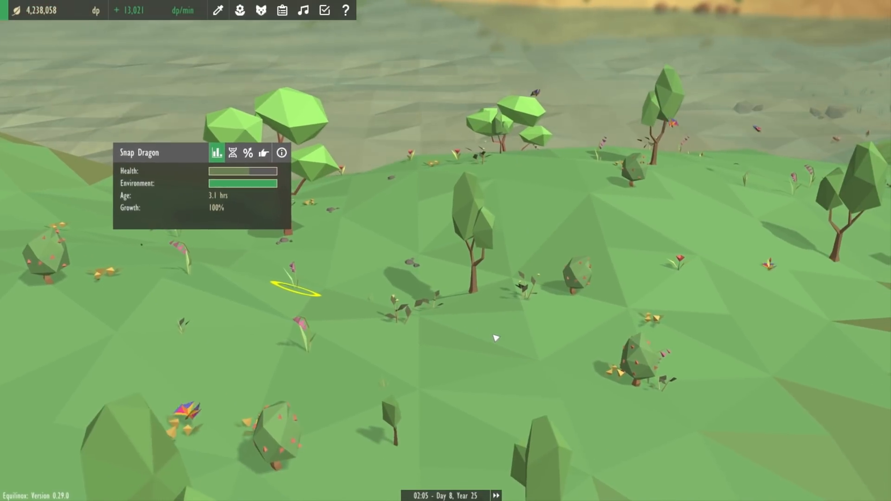
pyautogui.click(576, 283)
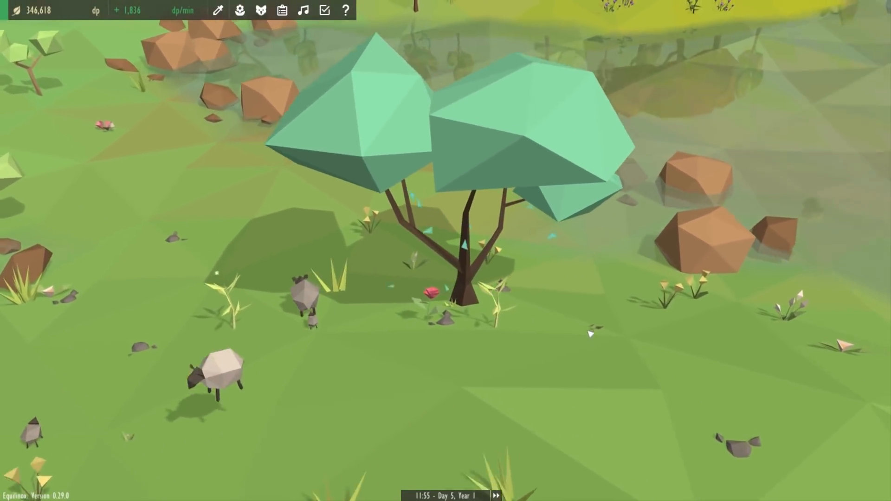
pyautogui.click(461, 301)
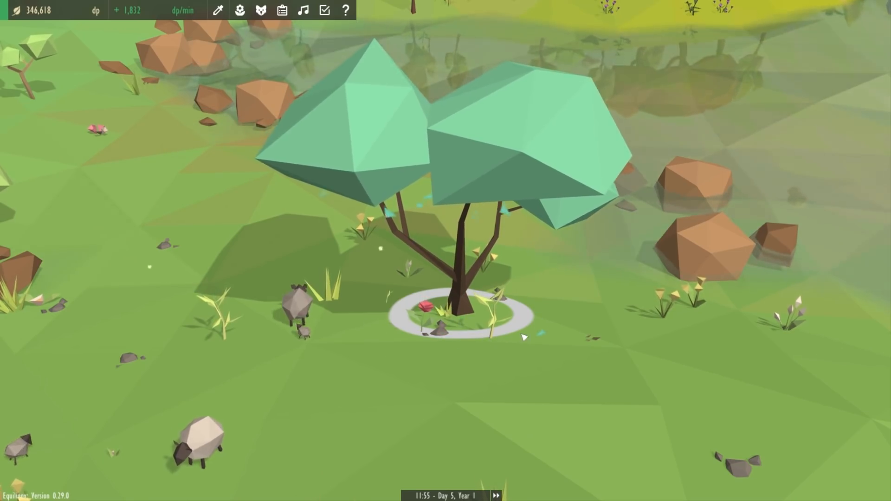